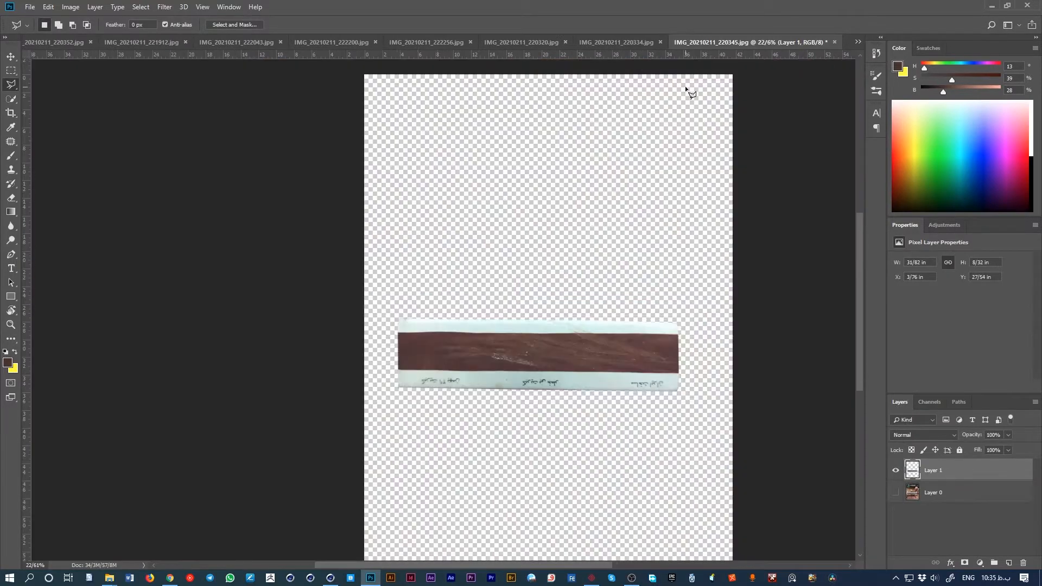
Create a new 6000x6000 px document and bring in the wooden matchbox strip image.
{"action": "left_click", "coordinate": [29, 7]}
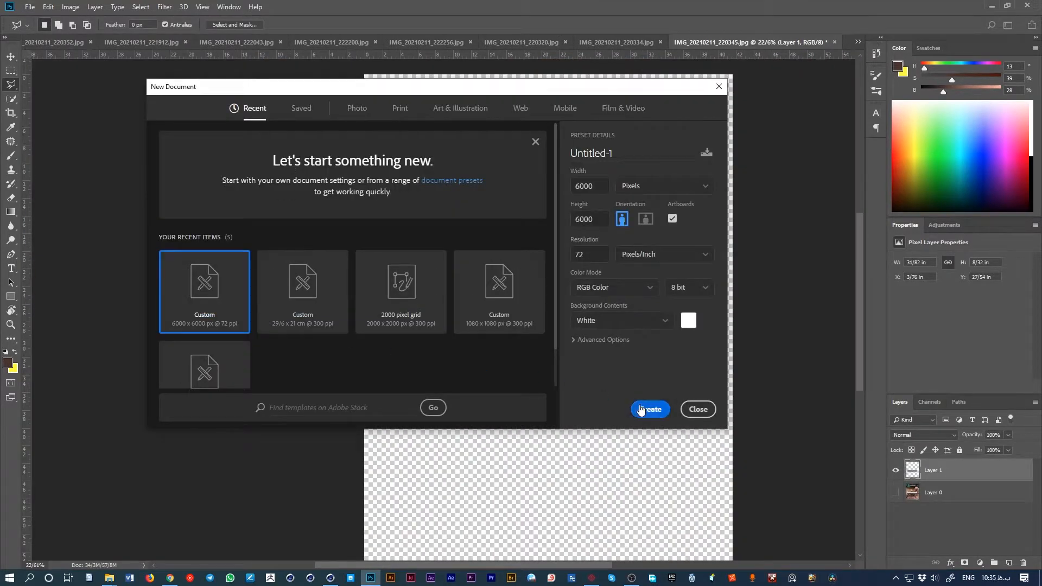
{"action": "left_click", "coordinate": [649, 409]}
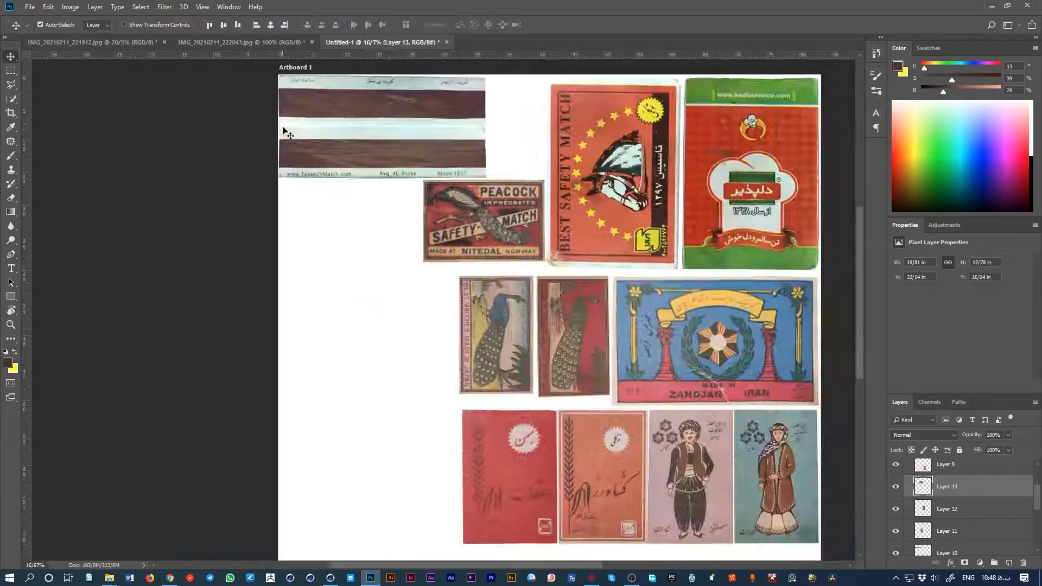
{"action": "left_click", "coordinate": [97, 42]}
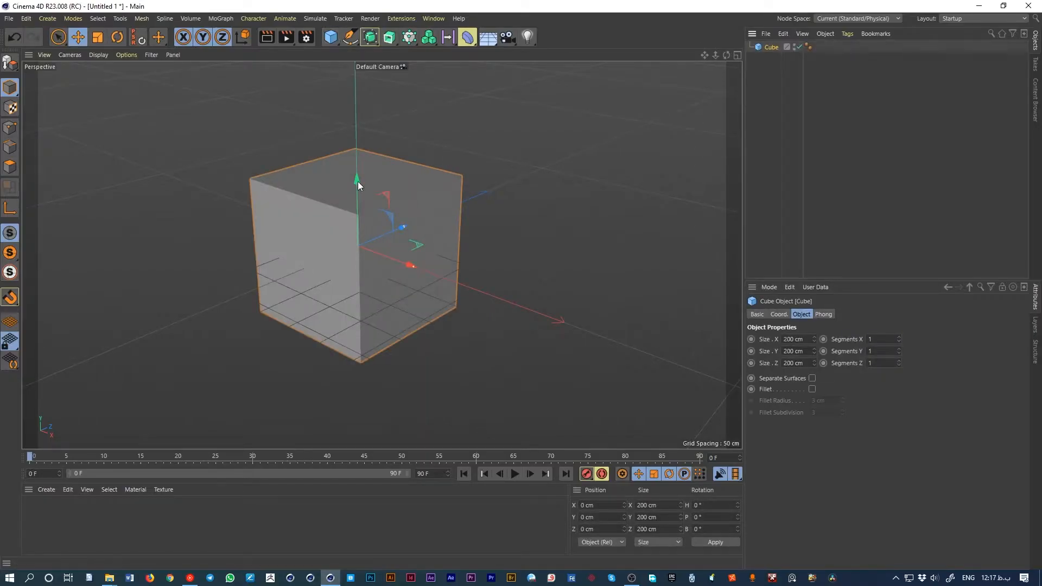
Scale the default cube down along Y into a thin matchbox-shaped box.
{"action": "left_click_drag", "start_coordinate": [359, 183], "coordinate": [392, 258]}
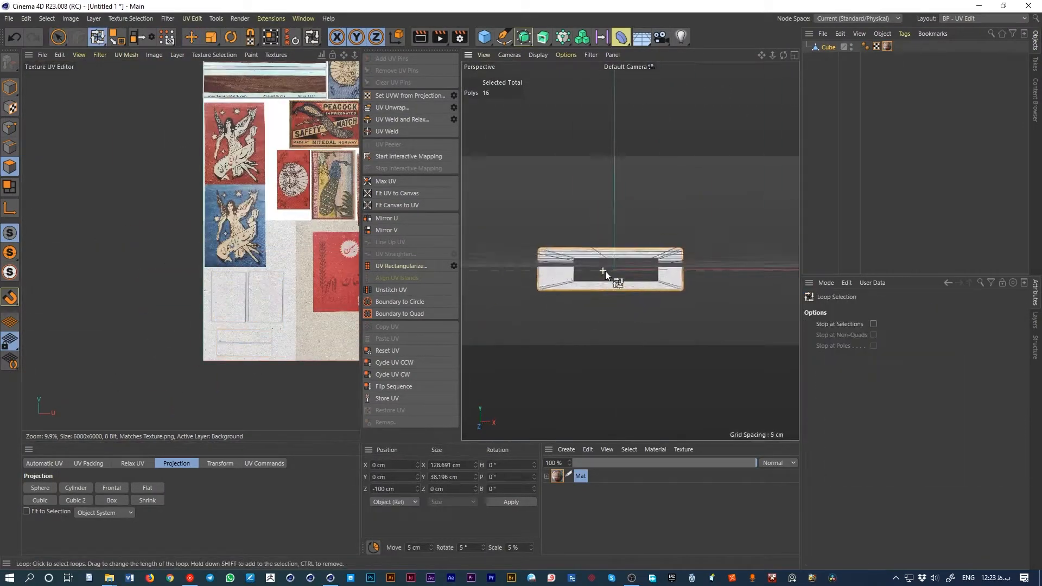
Cut a new edge loop across the second box with Line Cut to shape the inner tray.
{"action": "left_click", "coordinate": [111, 487]}
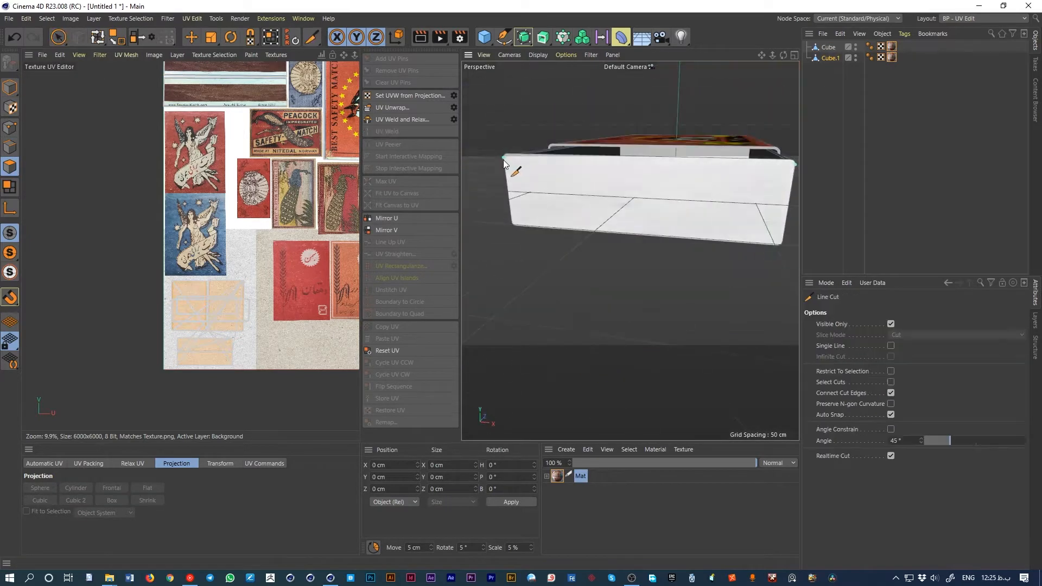
{"action": "left_click", "coordinate": [59, 37]}
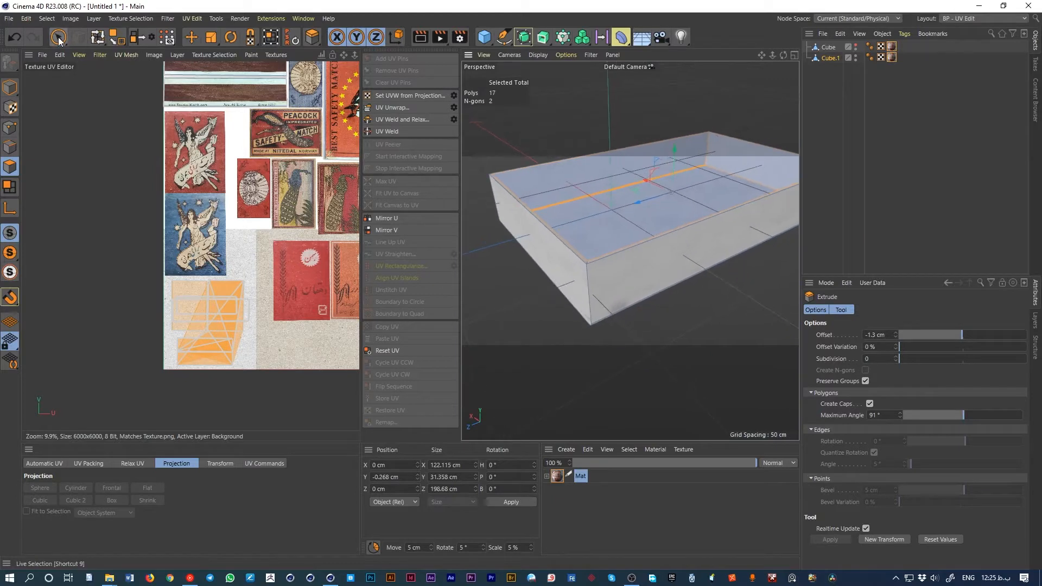
{"action": "left_click", "coordinate": [57, 37]}
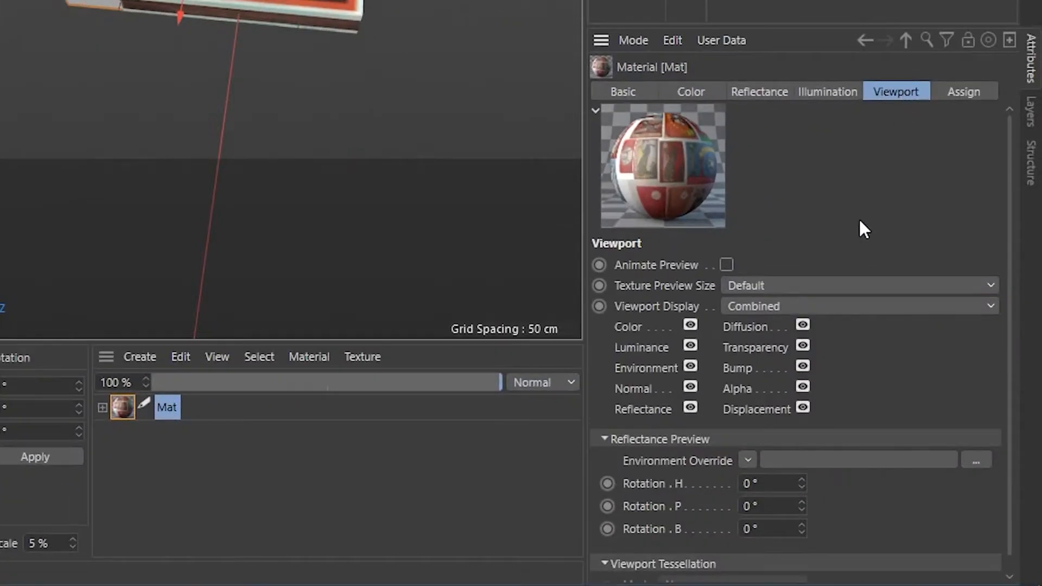
Adjust the Mat material's Viewport display options so the label texture shows.
{"action": "left_click", "coordinate": [857, 285]}
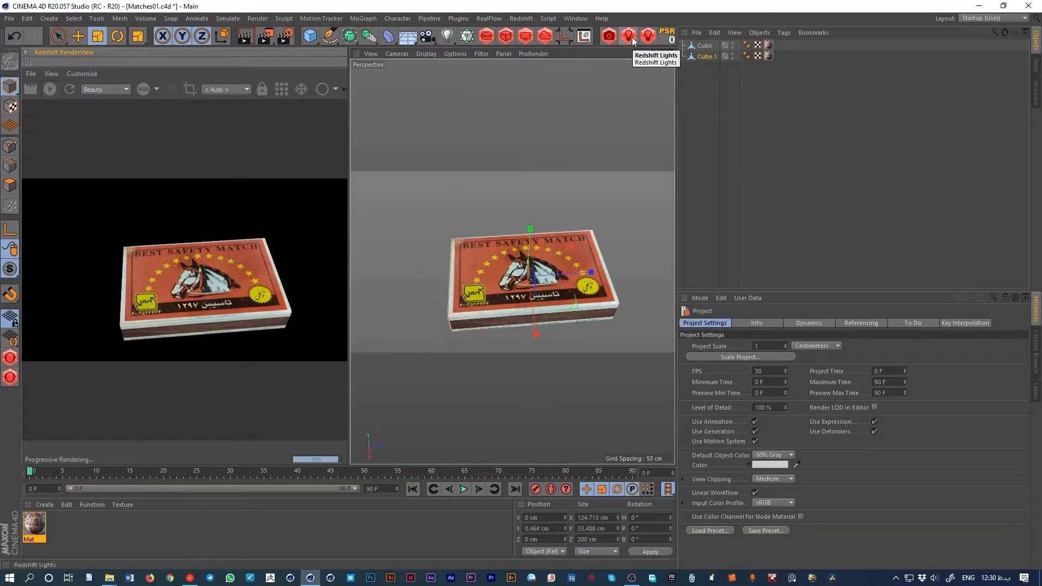
Add an RS Dome Light and convert the matchbox material to a Redshift material.
{"action": "left_click", "coordinate": [629, 36]}
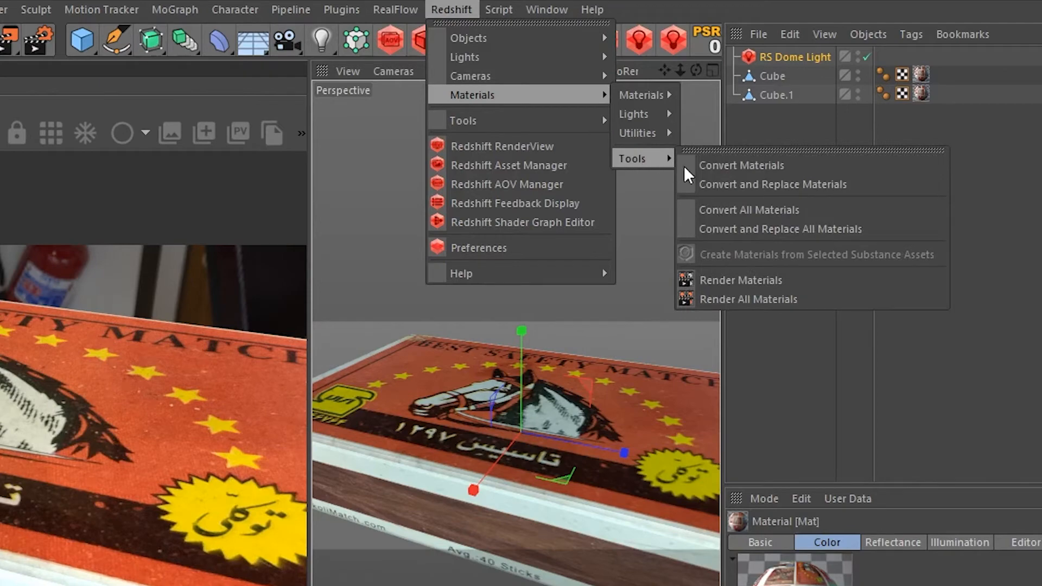
{"action": "left_click", "coordinate": [501, 146]}
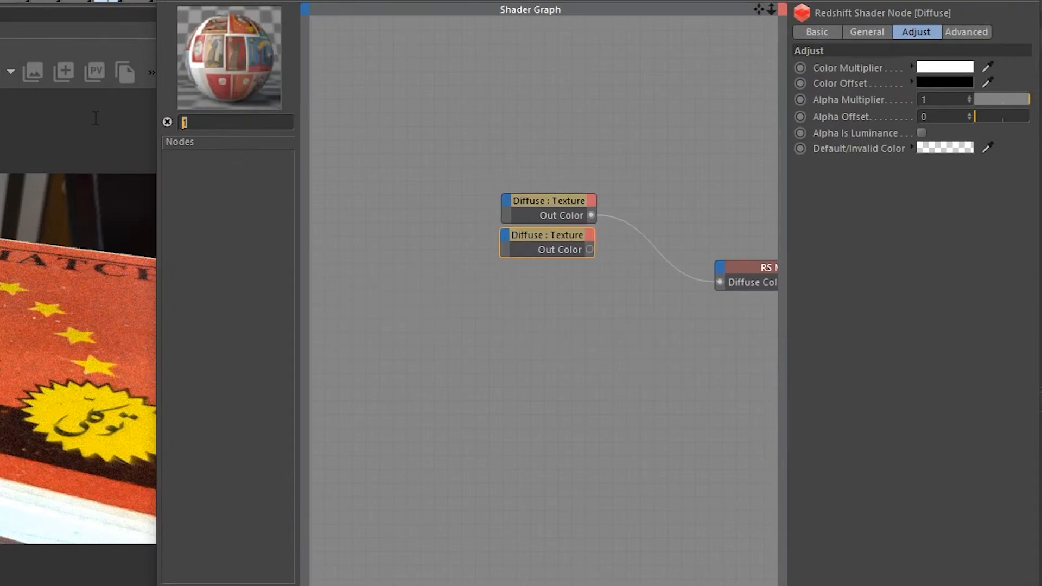
Add an RS Ramp feeding Refl Roughness and darken its low-end knot's V value.
{"action": "type", "text": "ramp"}
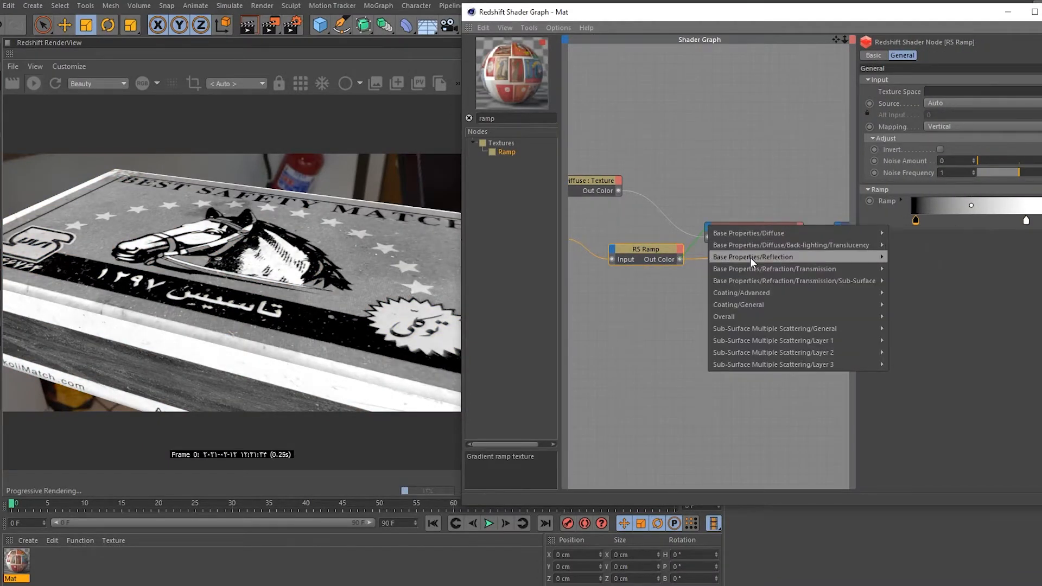
{"action": "left_click", "coordinate": [753, 256]}
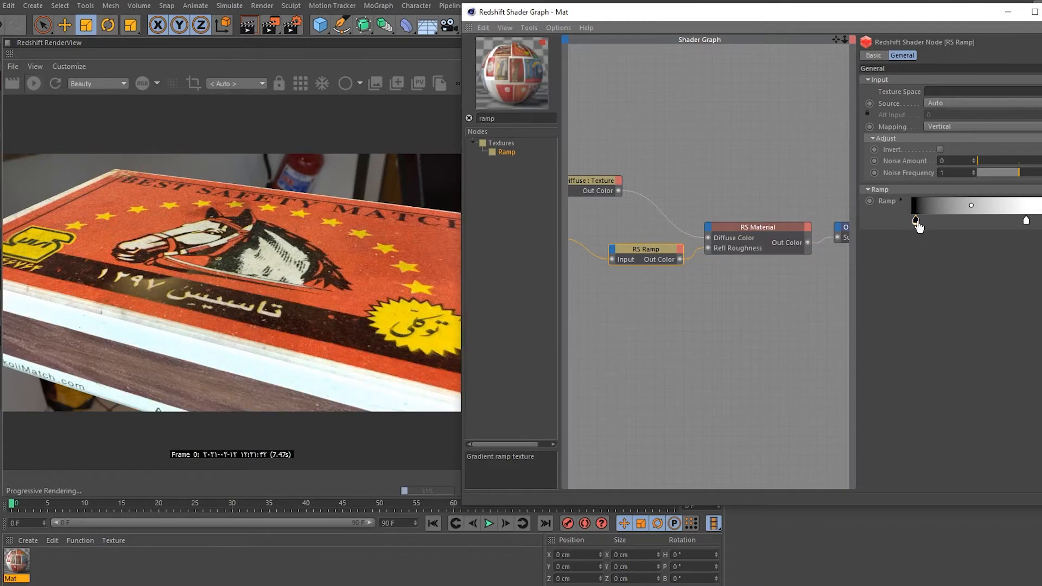
{"action": "left_click", "coordinate": [916, 220]}
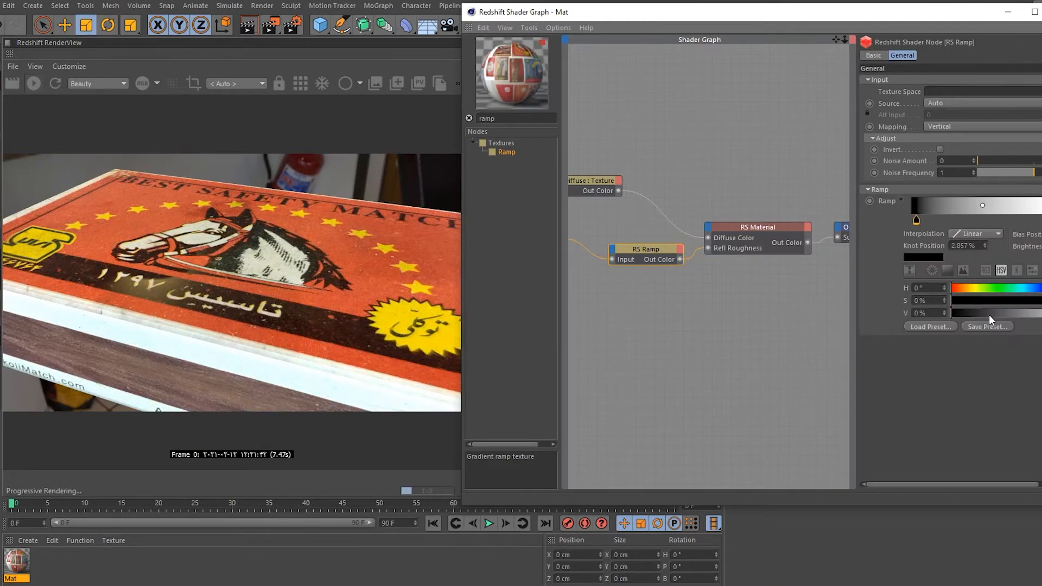
{"action": "left_click_drag", "start_coordinate": [951, 313], "coordinate": [1037, 313]}
{"action": "type", "text": "bum"}
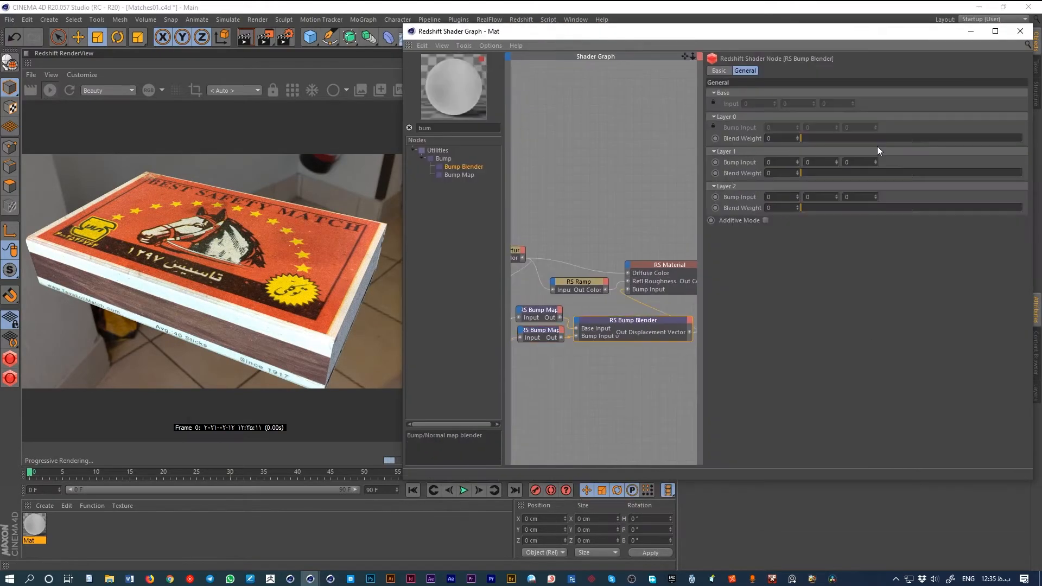
Set the RS Bump Blender's layer blend weight for the two bump maps.
{"action": "left_click_drag", "start_coordinate": [801, 138], "coordinate": [833, 138]}
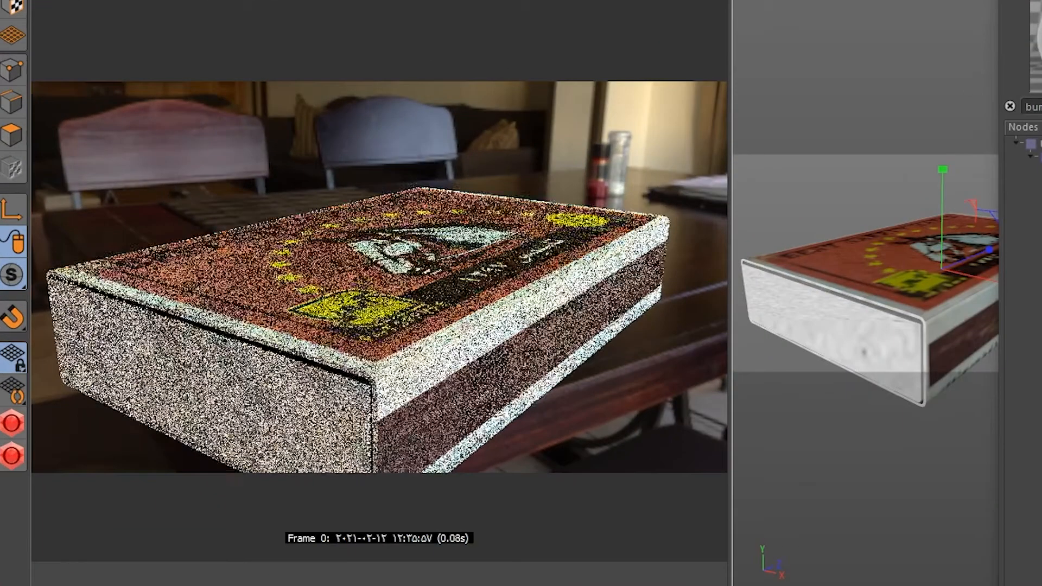
{"action": "left_click", "coordinate": [628, 38]}
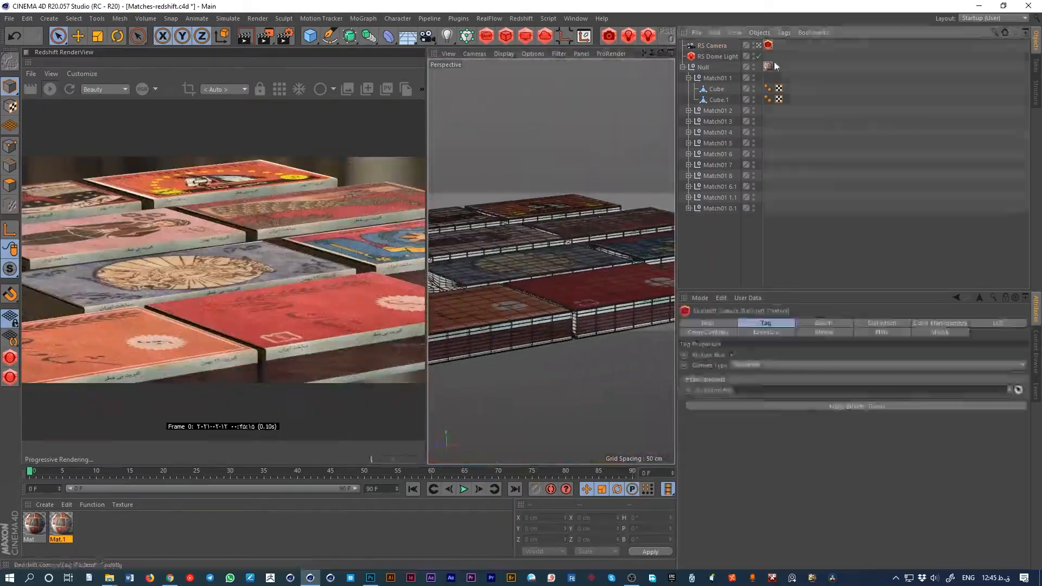
Give the RS Camera a Vibrate tag with 2 cm position and 1° rotation jitter.
{"action": "left_click", "coordinate": [711, 46]}
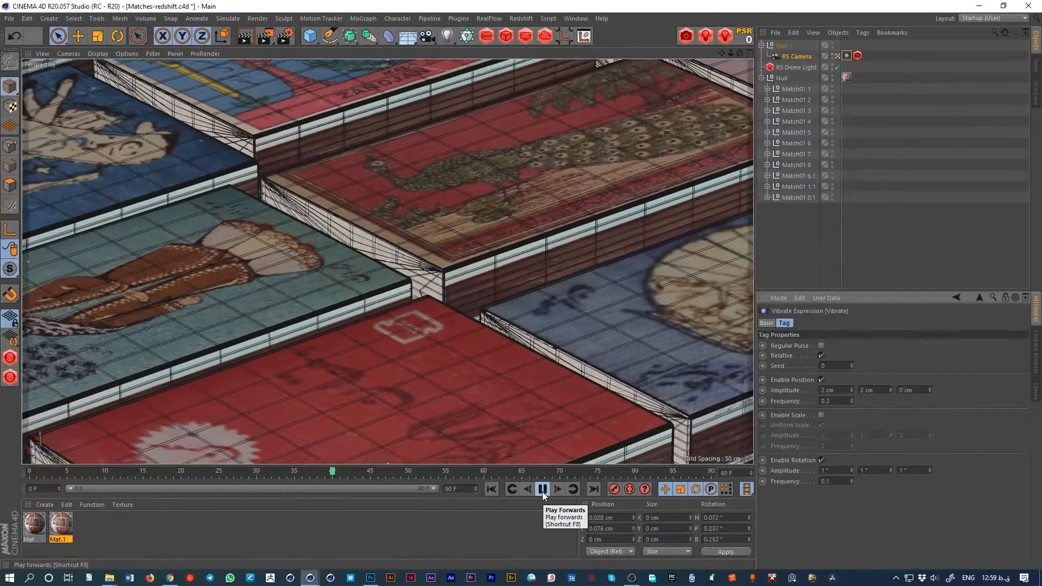
Stop playback and return to the start before extending the timeline to 300 F.
{"action": "left_click", "coordinate": [542, 489]}
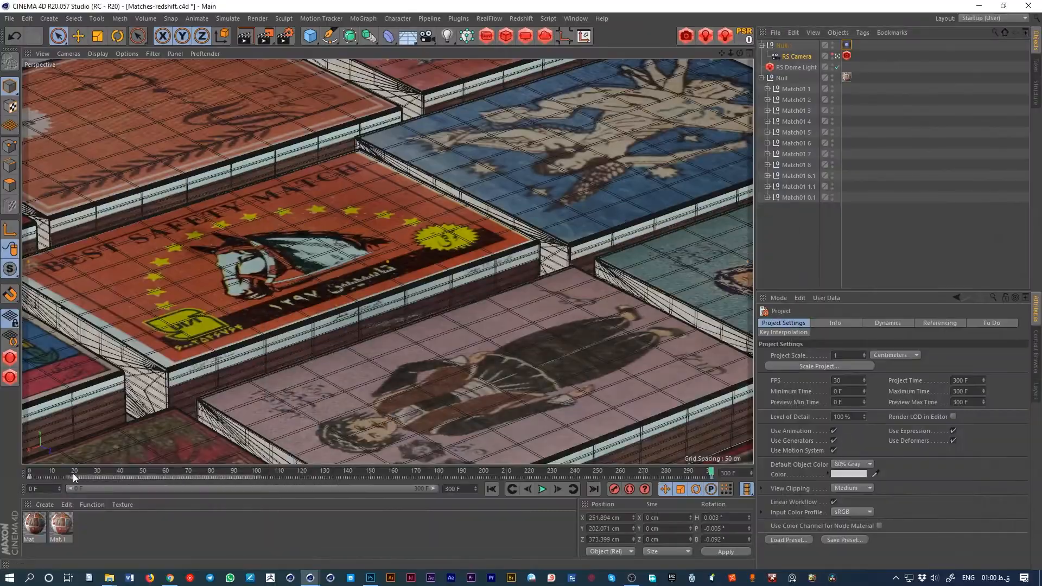
{"action": "left_click", "coordinate": [543, 489]}
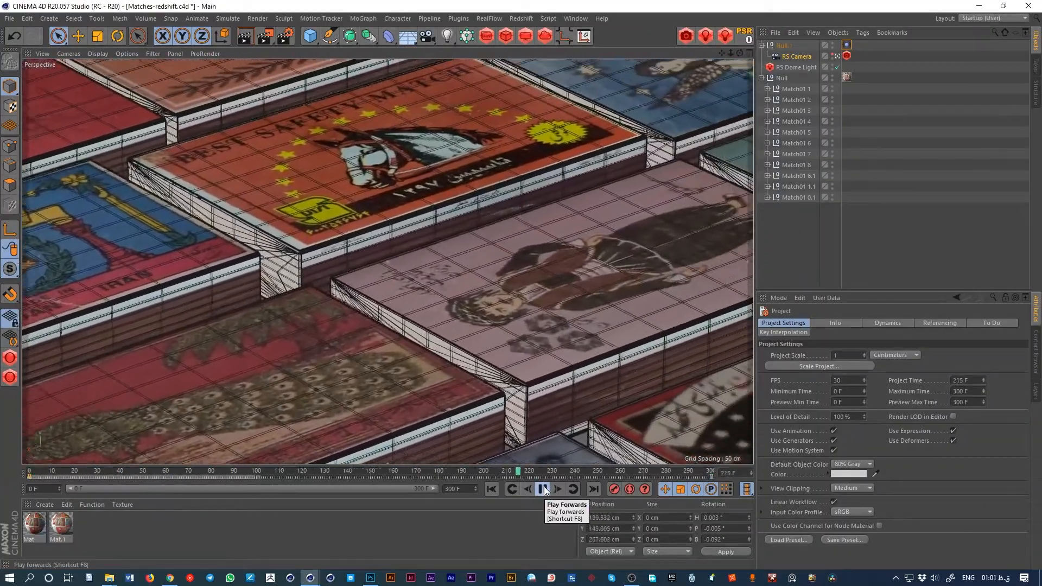